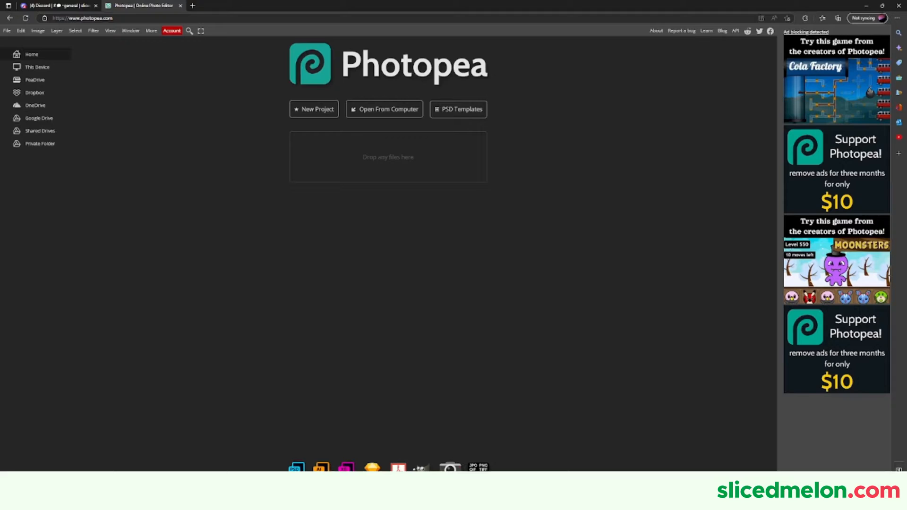
Start a new project and enter the 1920 × 1080 canvas size at 300 DPI.
click(313, 108)
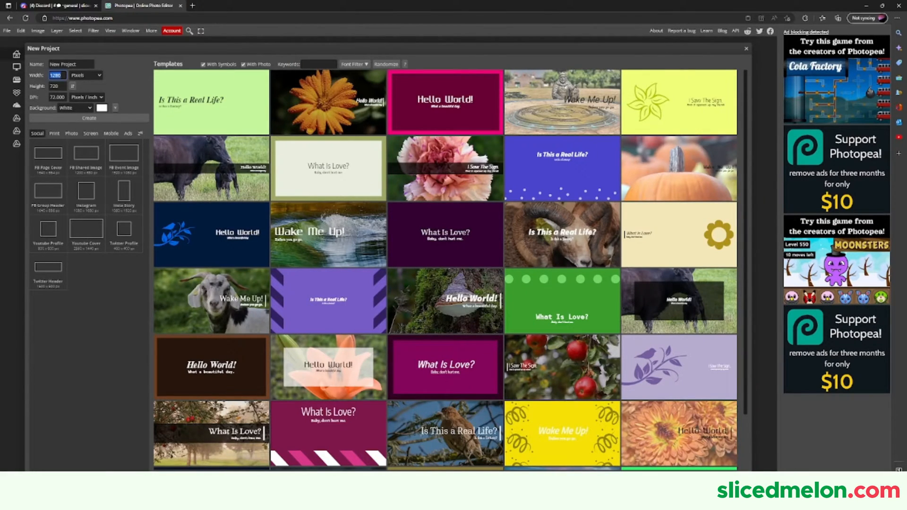
text(1920)
click(57, 86)
text(1080)
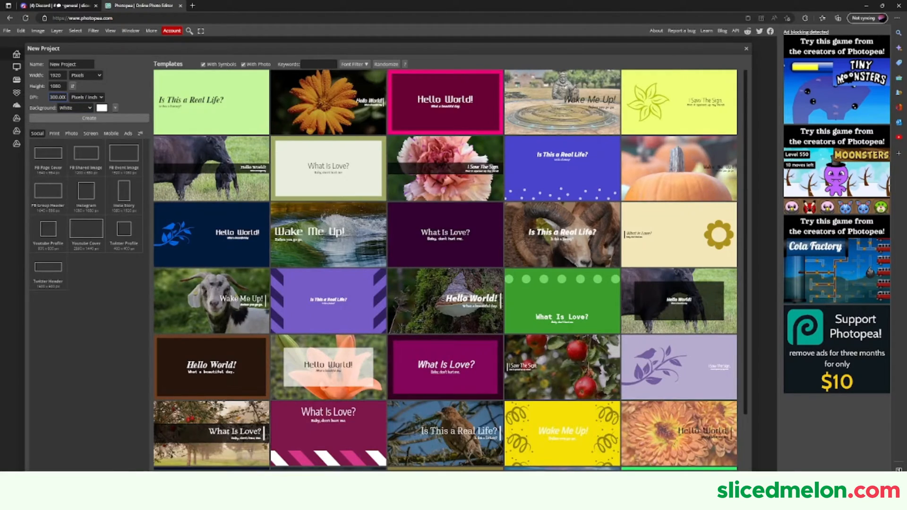
Create the document and pick a near-black foreground colour to fill its background.
click(89, 118)
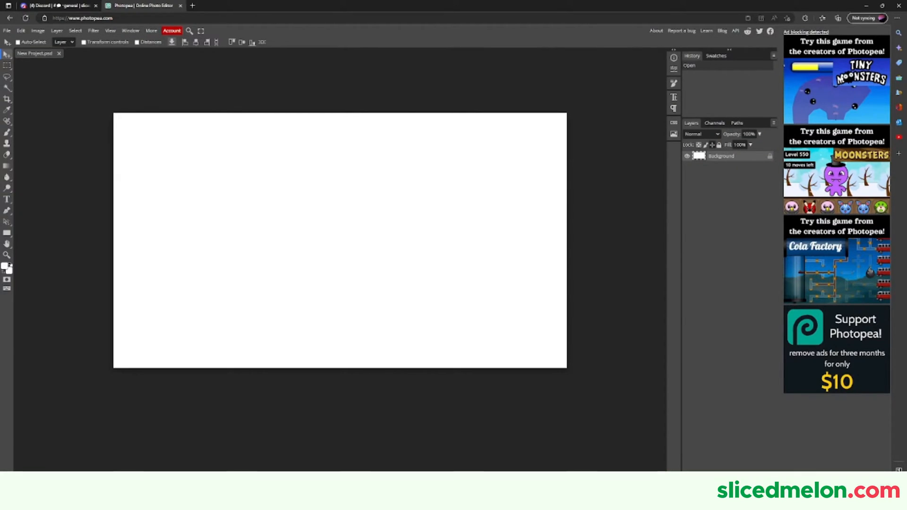
click(5, 267)
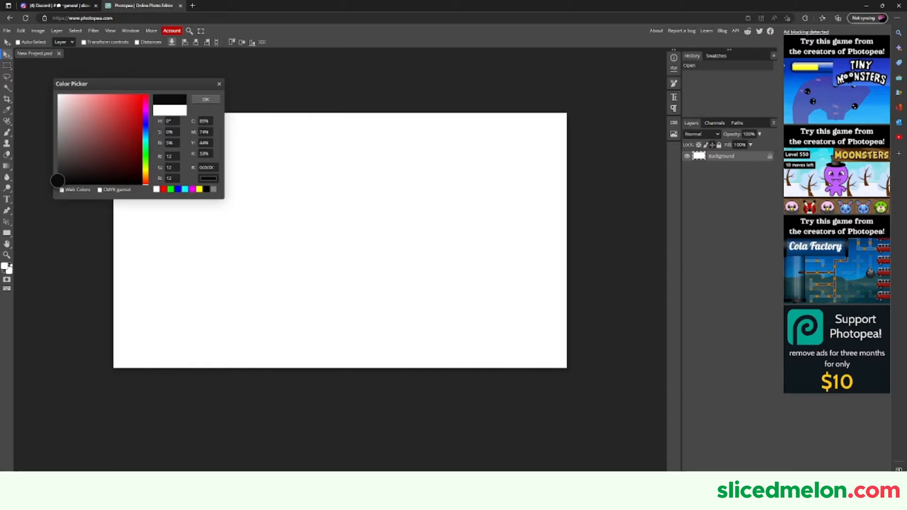
click(204, 99)
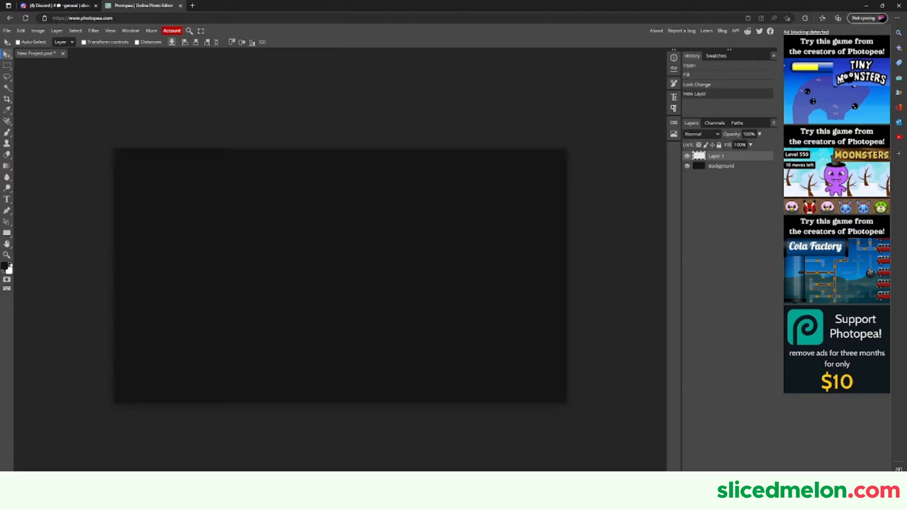
Draw a purple rounded rectangle with corner radius 40 on the dark canvas.
click(6, 265)
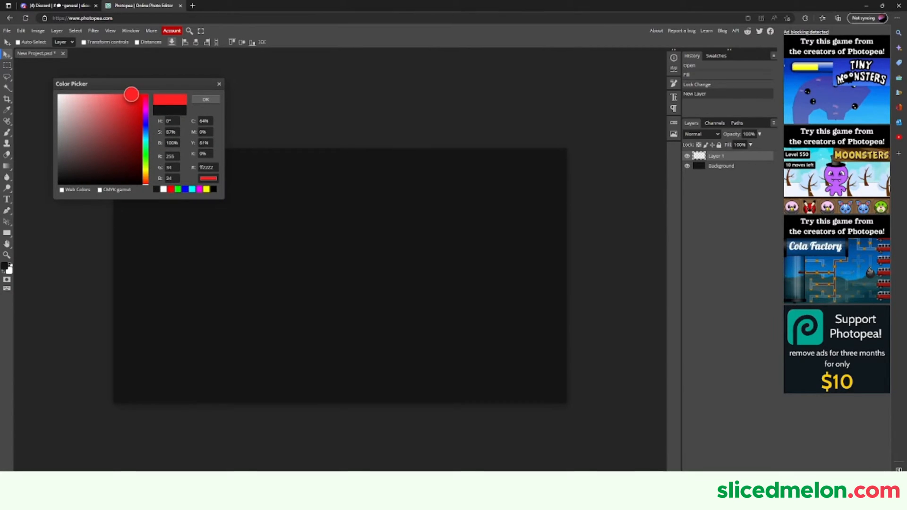
click(126, 94)
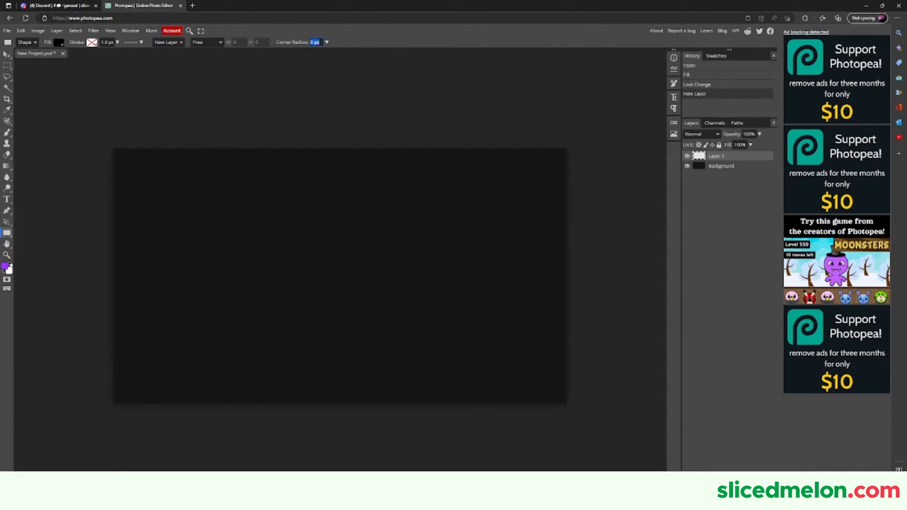
drag(217, 218, 277, 257)
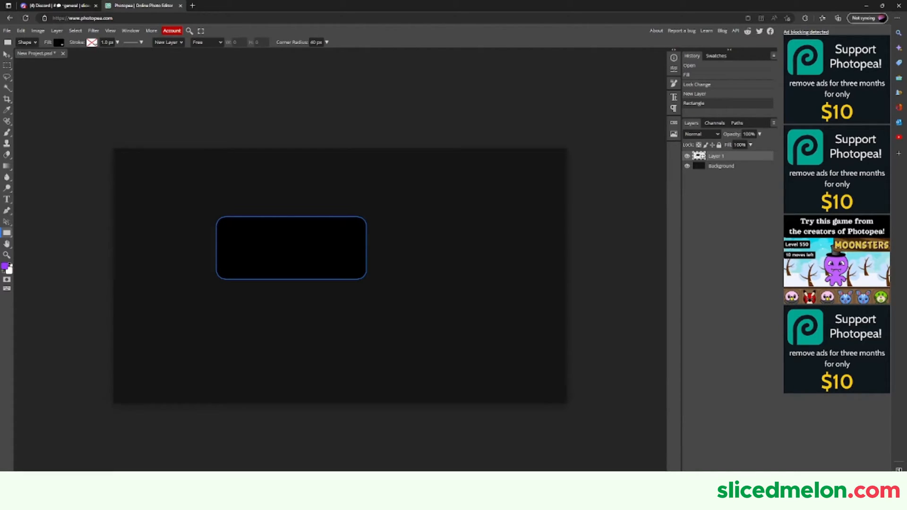
click(58, 42)
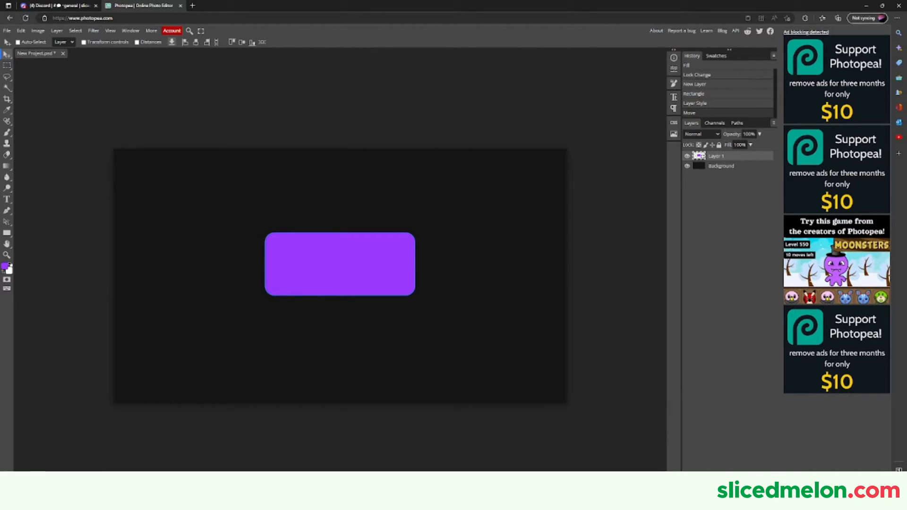
Centre the rectangle horizontally and vertically and begin renaming its layer to Button.
click(720, 166)
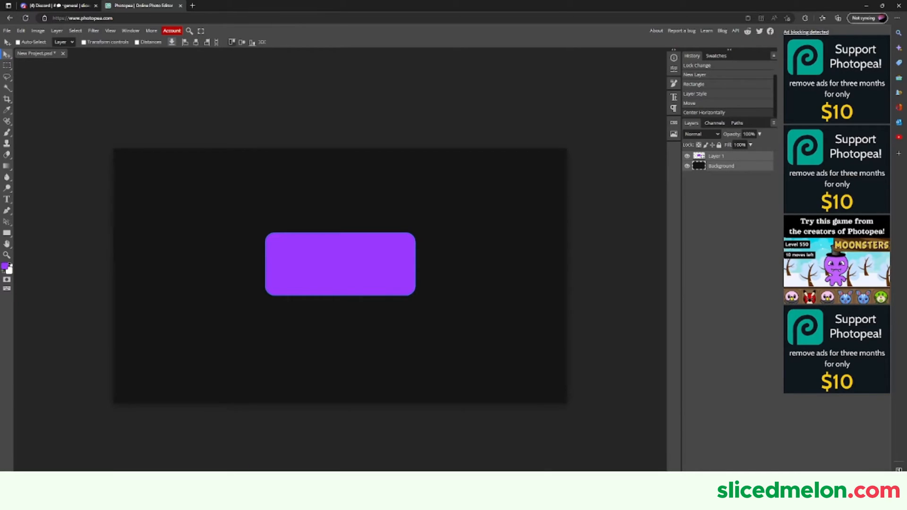
click(704, 112)
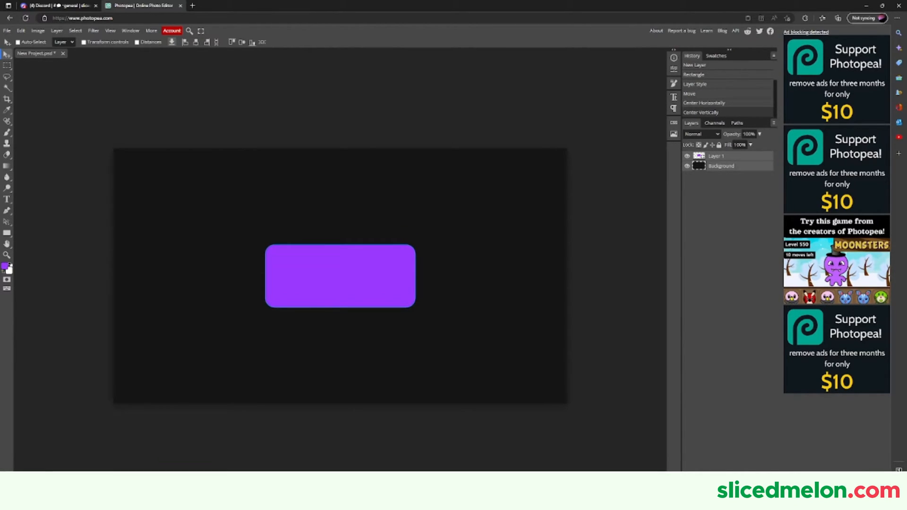
double_click(715, 155)
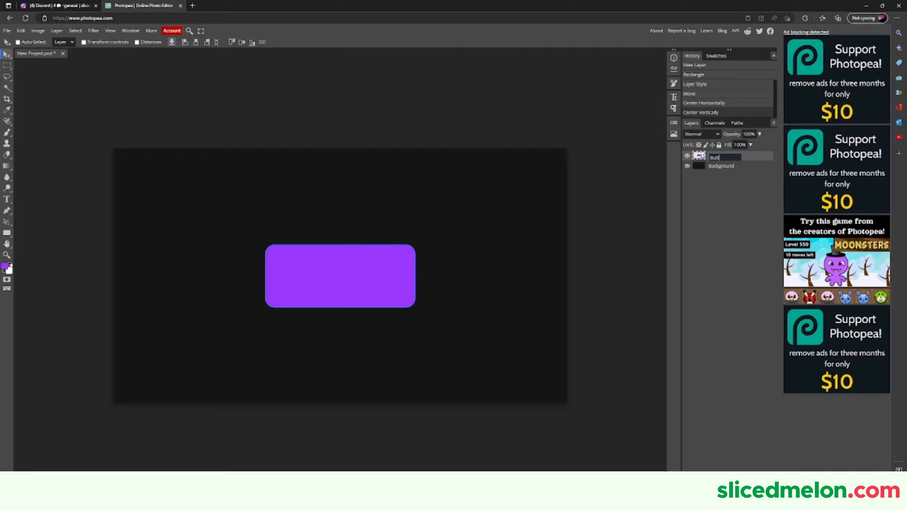
Give the Button layer a dark purple Inner Shadow at -90° along its bottom edge.
right_click(717, 156)
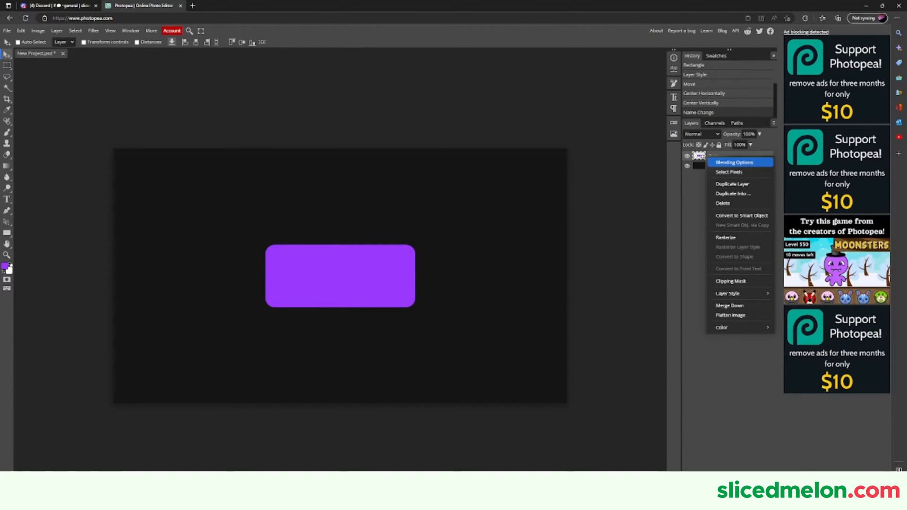
click(735, 162)
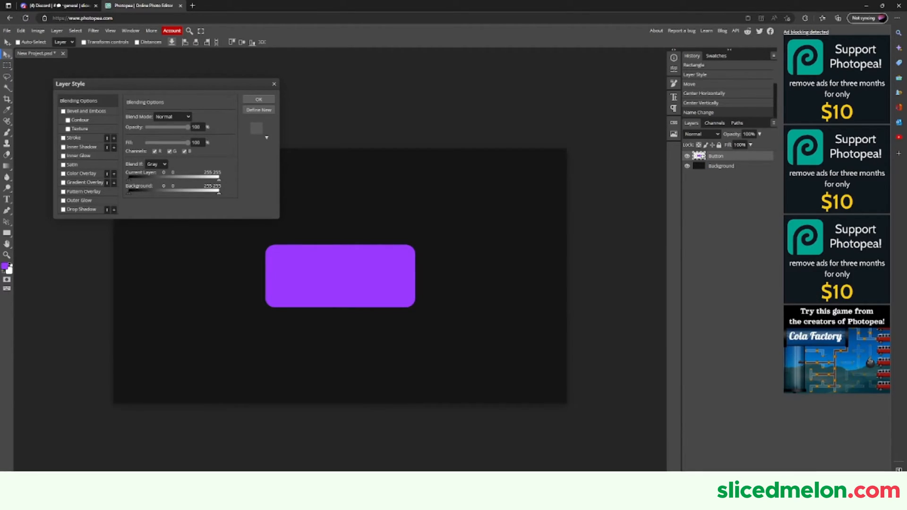
click(81, 146)
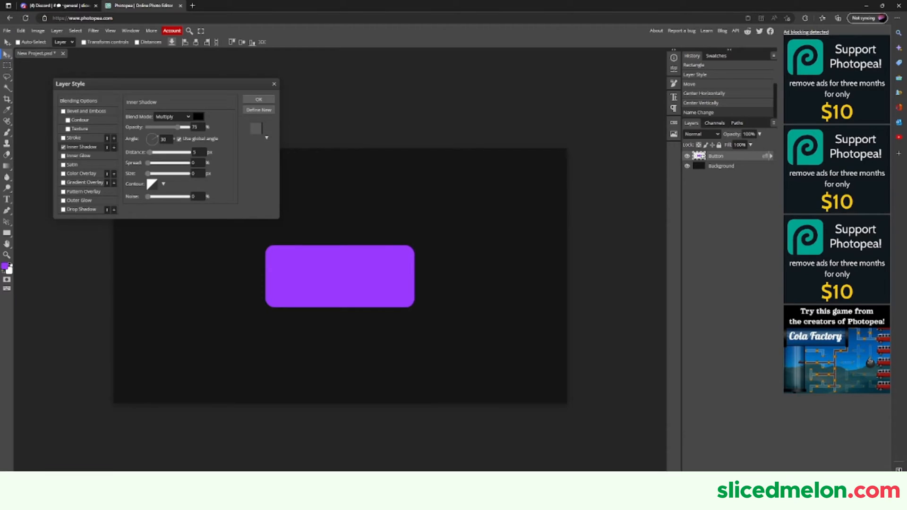
drag(152, 152, 179, 153)
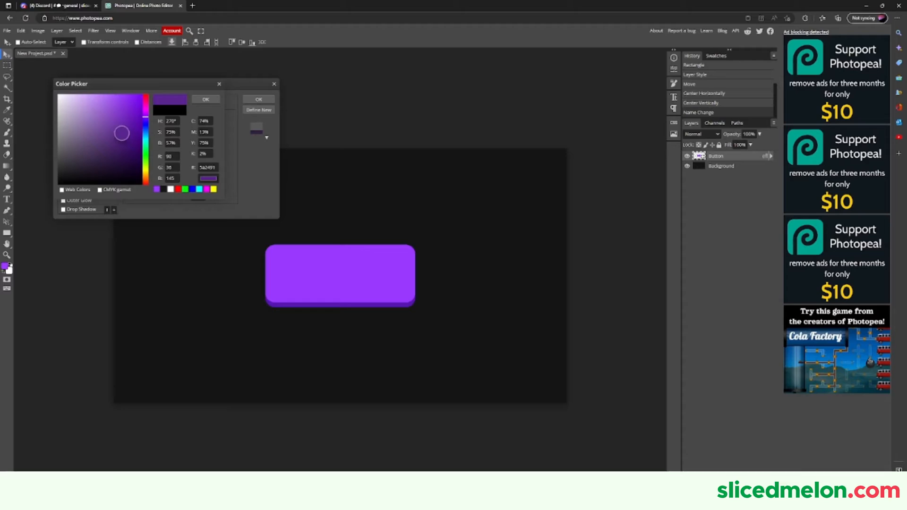
click(142, 146)
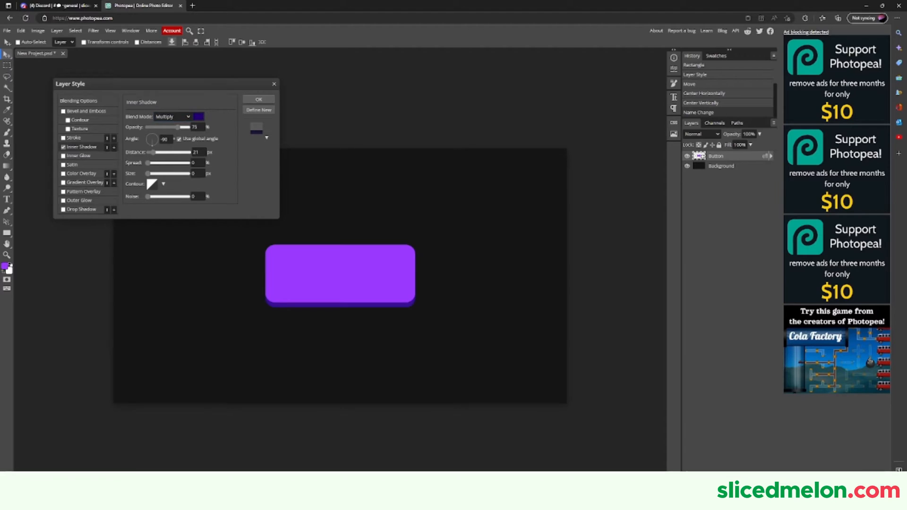
click(257, 99)
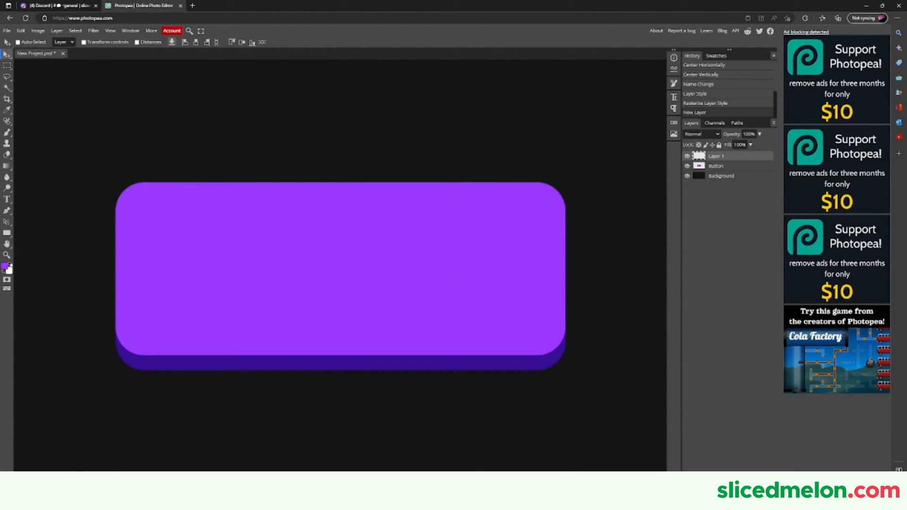
Pen a wavy white highlight over the button's top half, clipped to the button at 10% opacity.
right_click(715, 156)
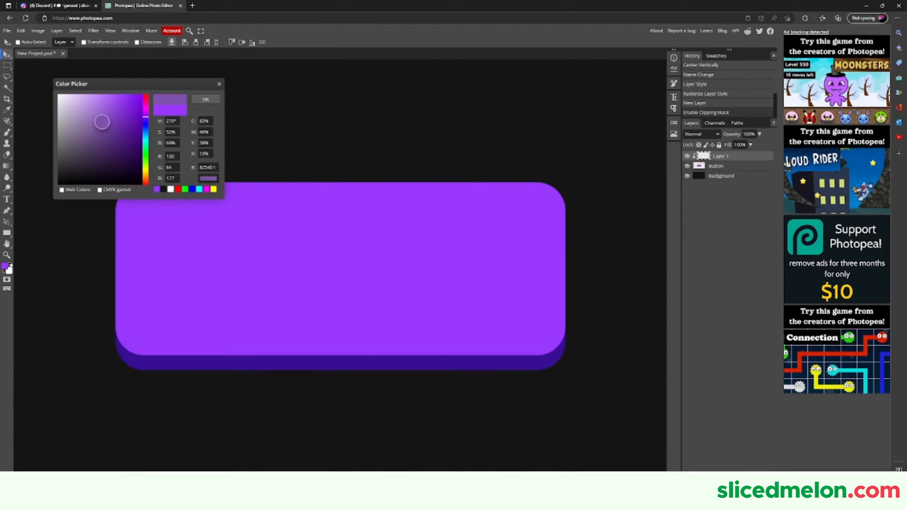
click(205, 99)
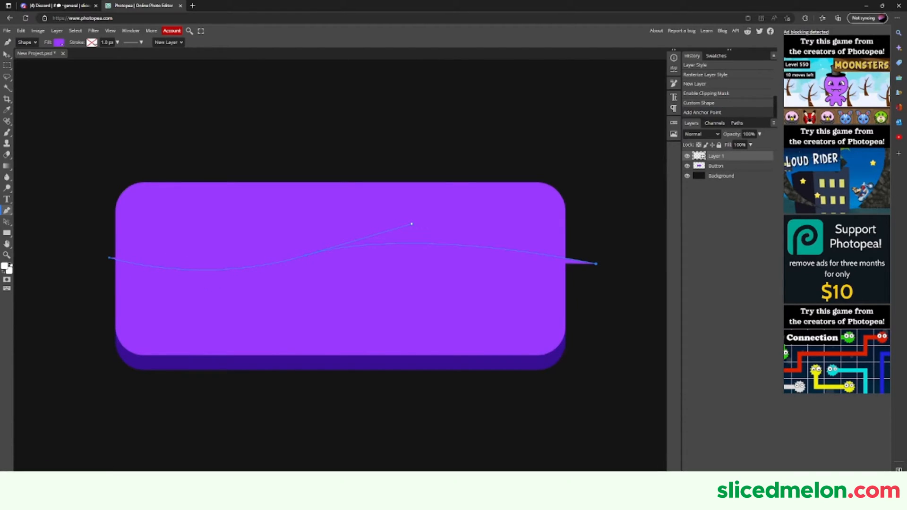
drag(411, 225, 556, 169)
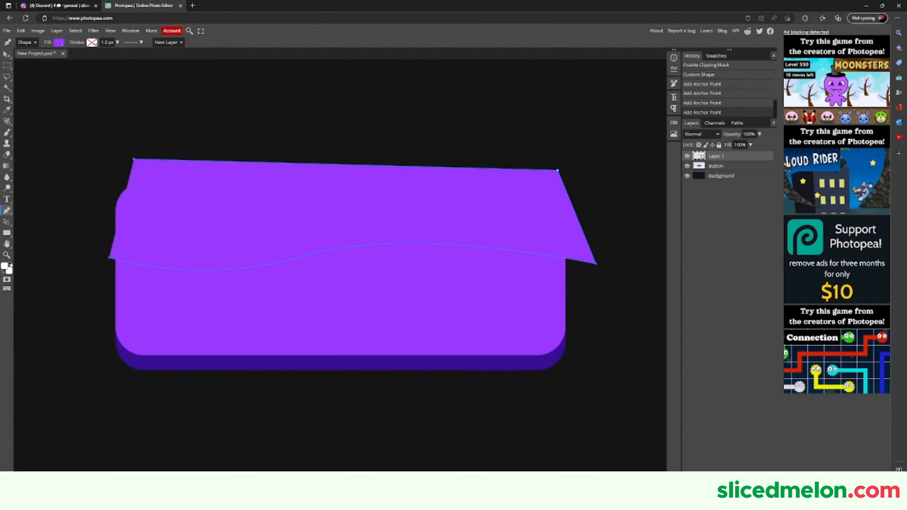
click(59, 42)
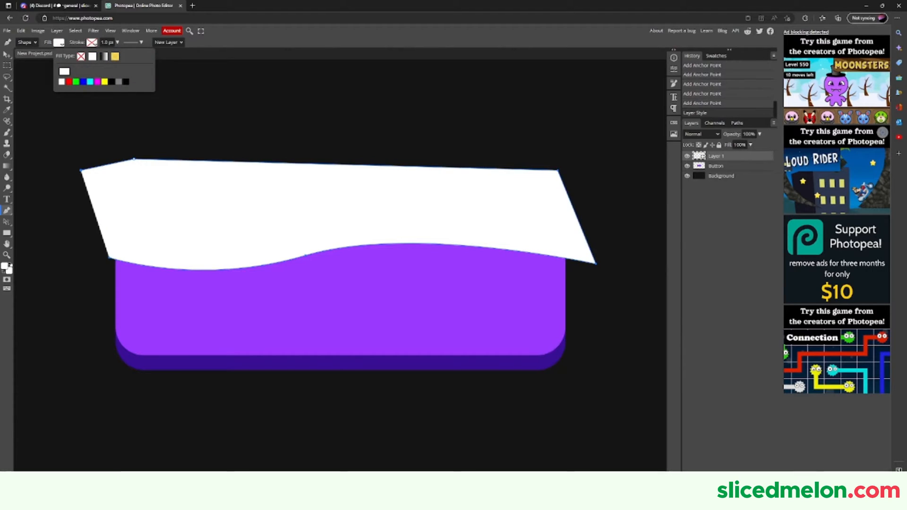
right_click(716, 156)
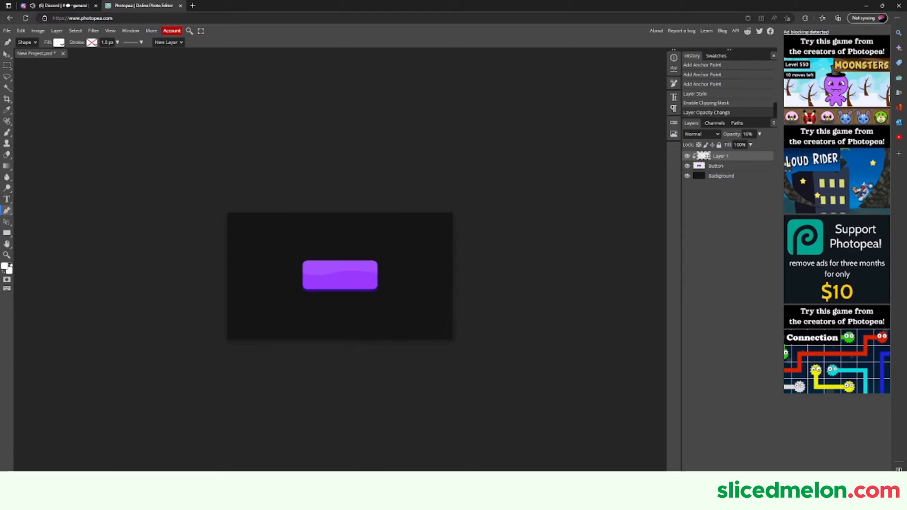
Warp the highlight to bend its wavy lower edge and commit the transform.
click(21, 31)
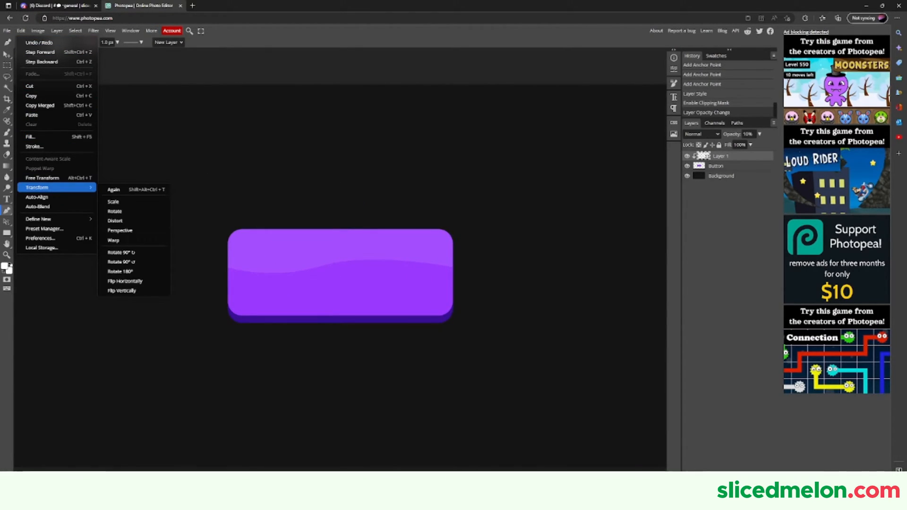
click(114, 240)
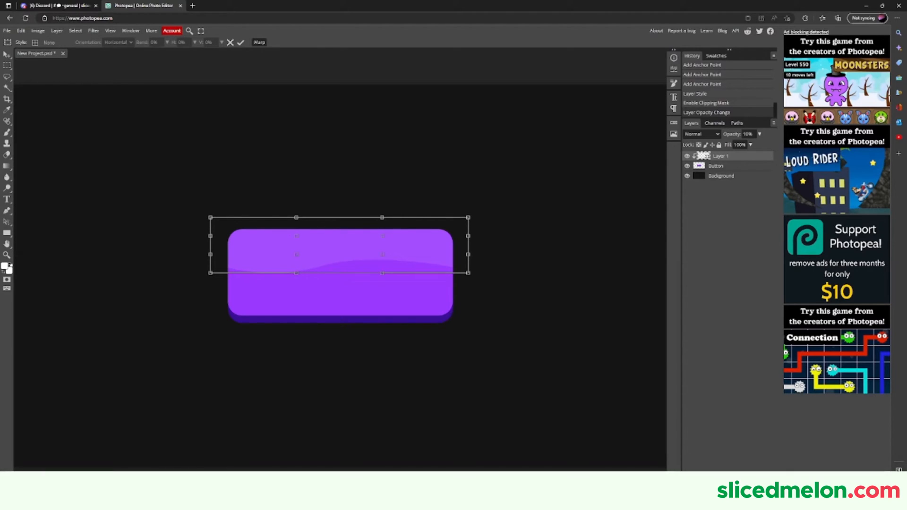
drag(382, 274, 381, 285)
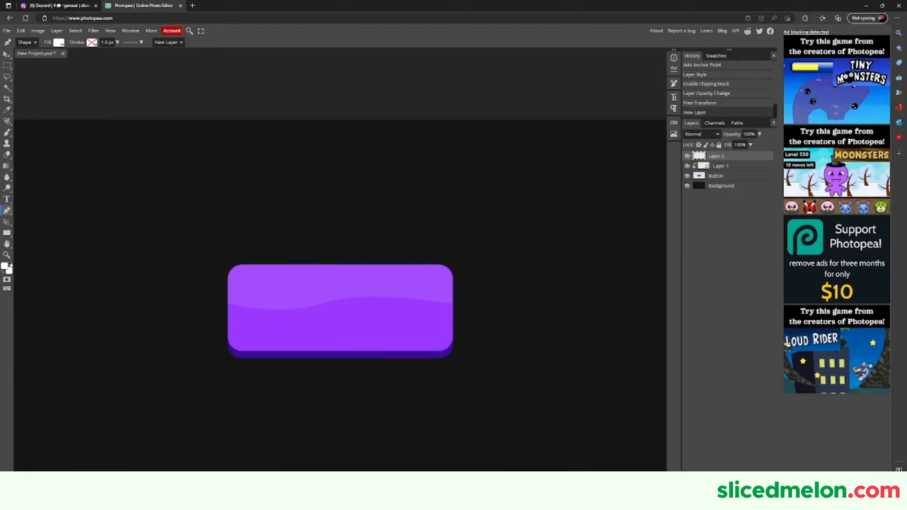
Duplicate the white stripe into four rounded vertical bars across the button and merge them.
right_click(716, 155)
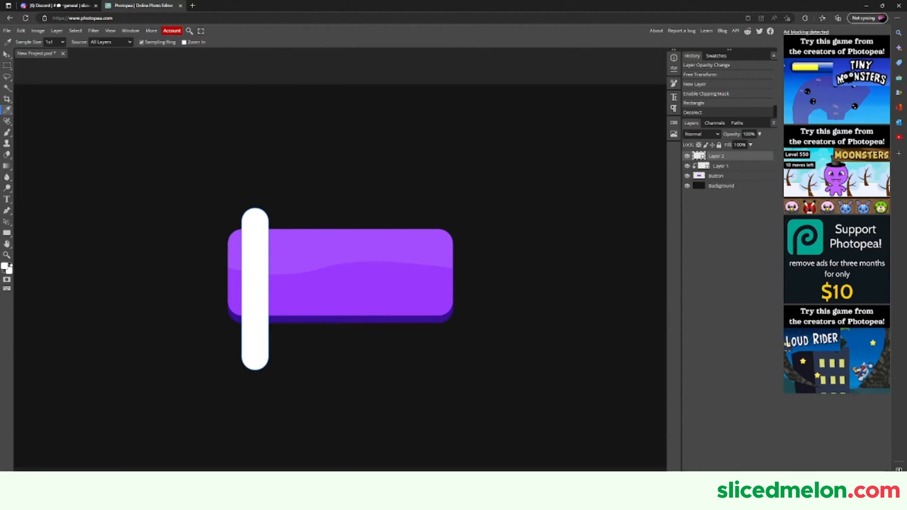
right_click(717, 156)
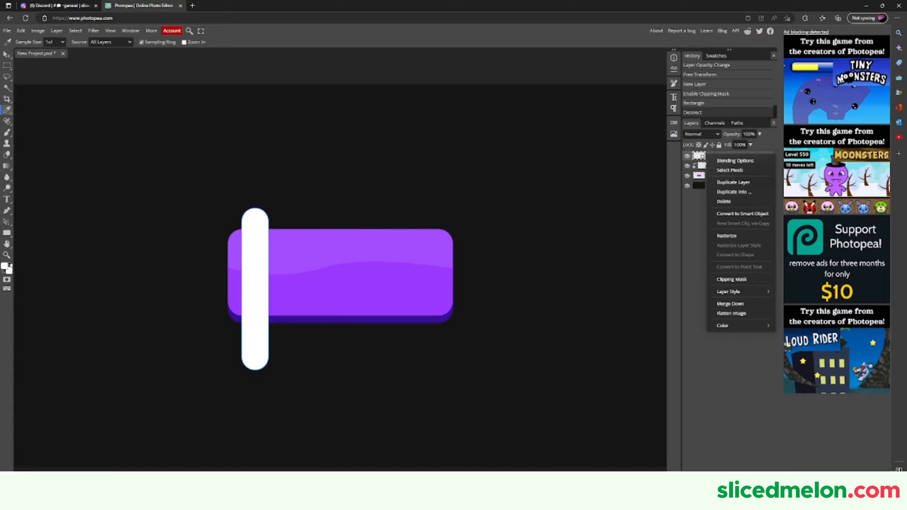
click(733, 182)
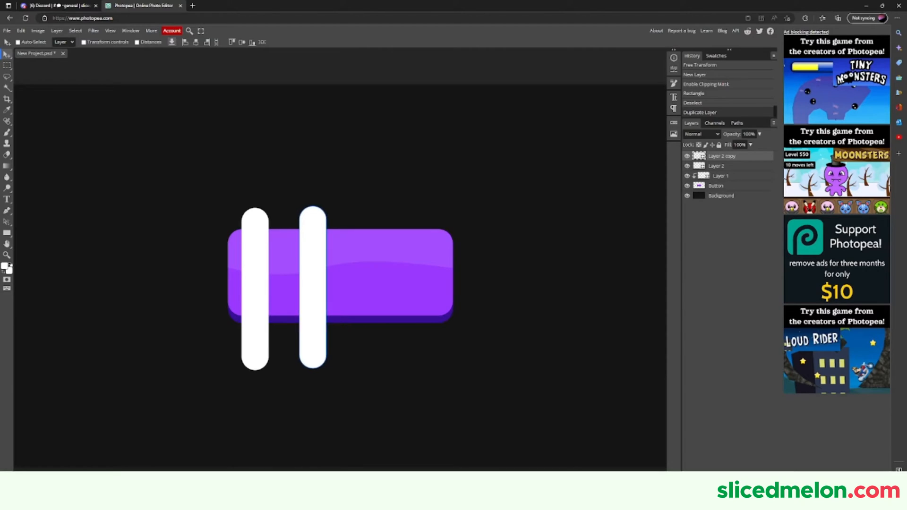
right_click(721, 156)
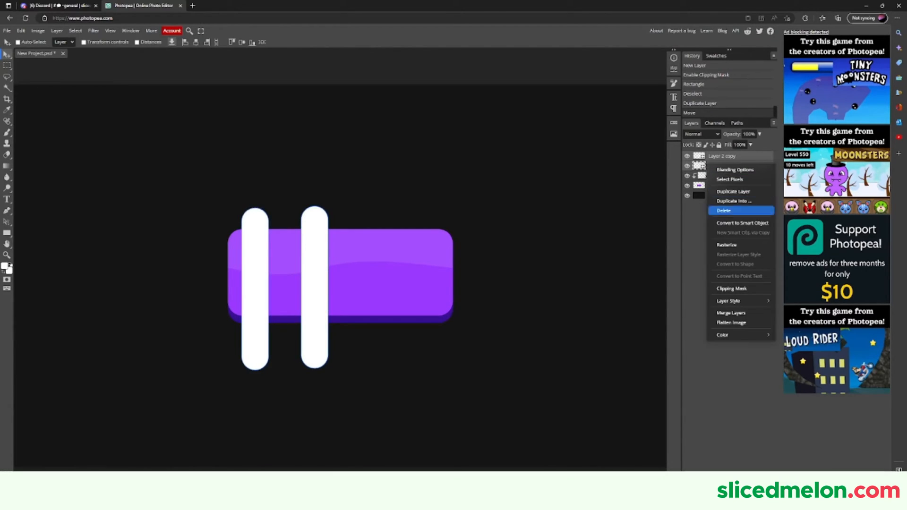
mouse_move(733, 192)
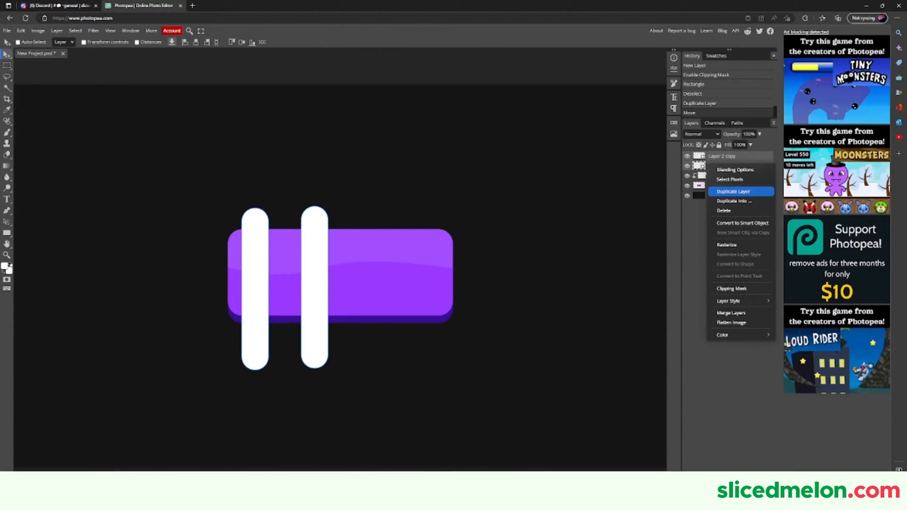
click(733, 192)
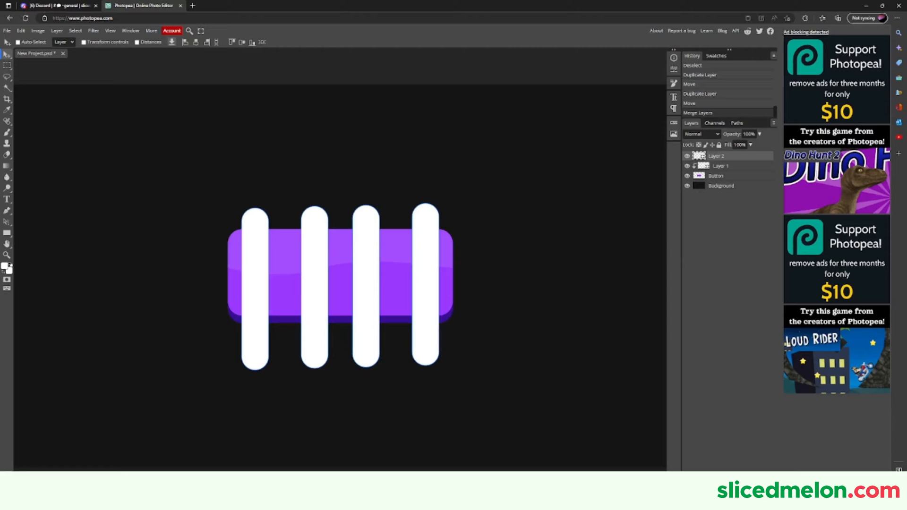
Clip the merged stripes to the button and free-transform them into wide diagonal bands.
right_click(716, 155)
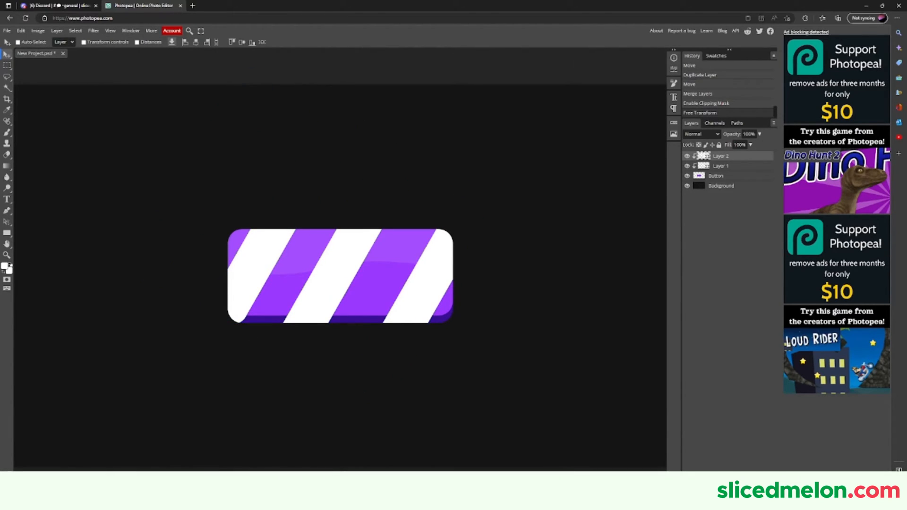
Blend the stripes as Overlay and lower their opacity to about 27%.
click(699, 133)
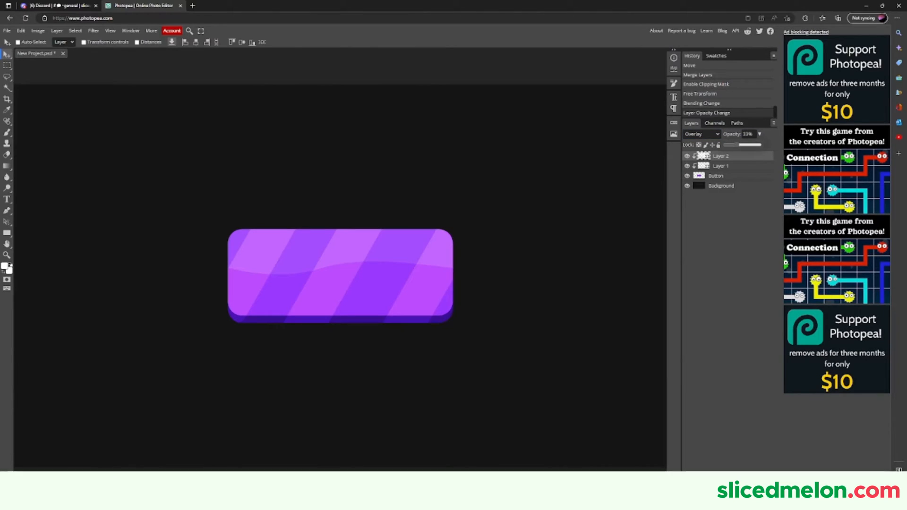
drag(746, 143, 738, 143)
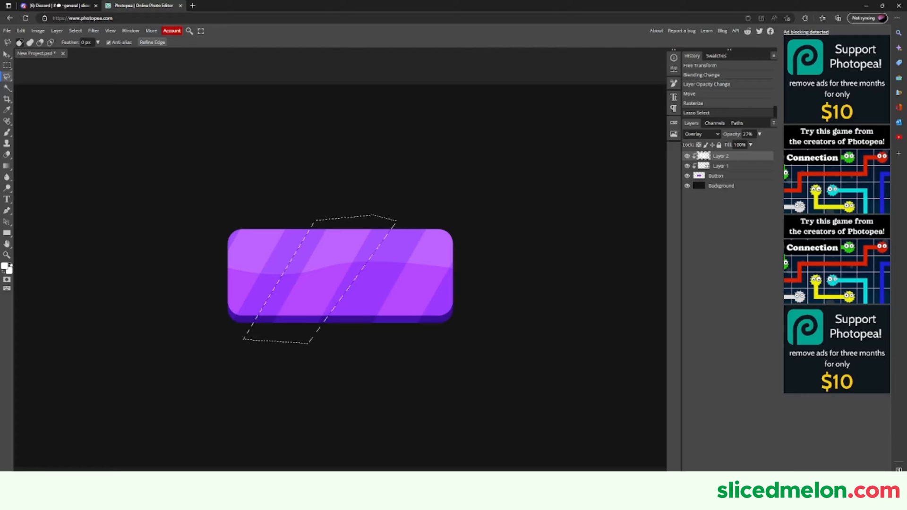
Free-transform the lassoed stripe band to reshape it from the Edit menu.
click(20, 30)
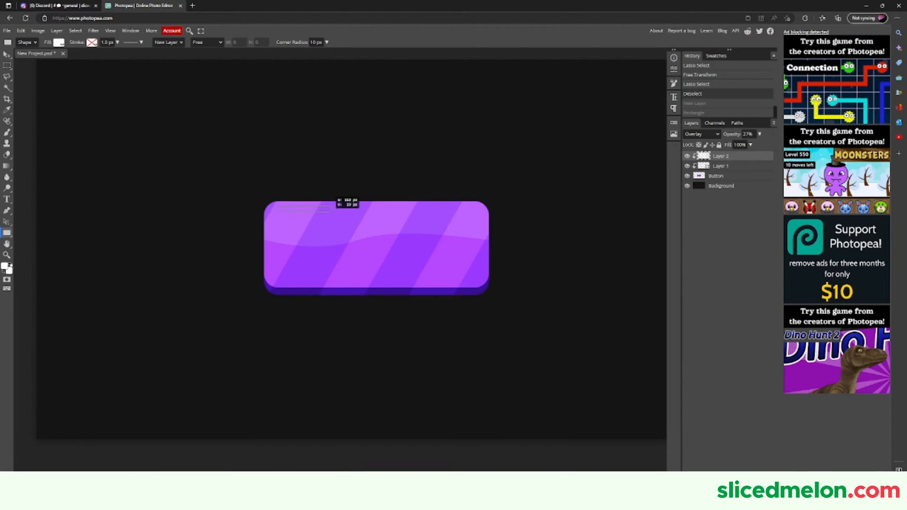
Draw a thin white shine bar along the button's top edge.
drag(347, 205, 477, 205)
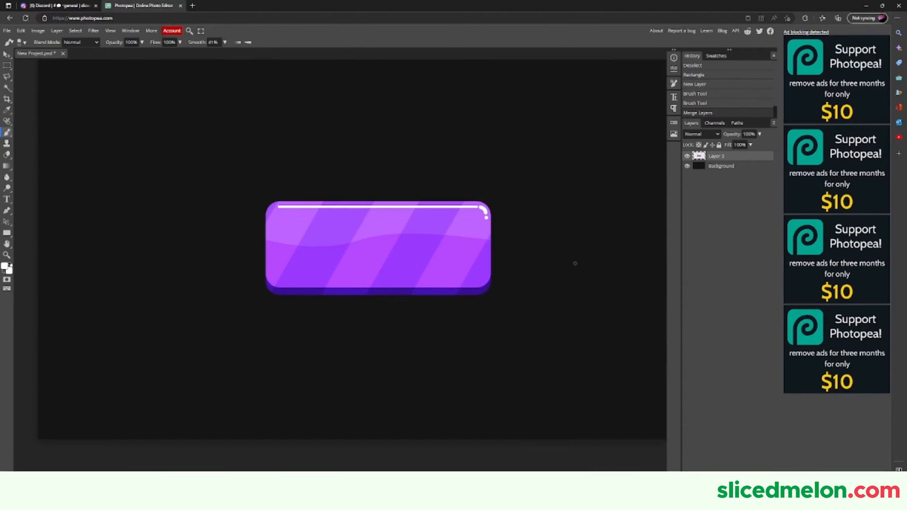
Choose the Fredoka One font for the Type tool by searching 'fred'.
click(673, 84)
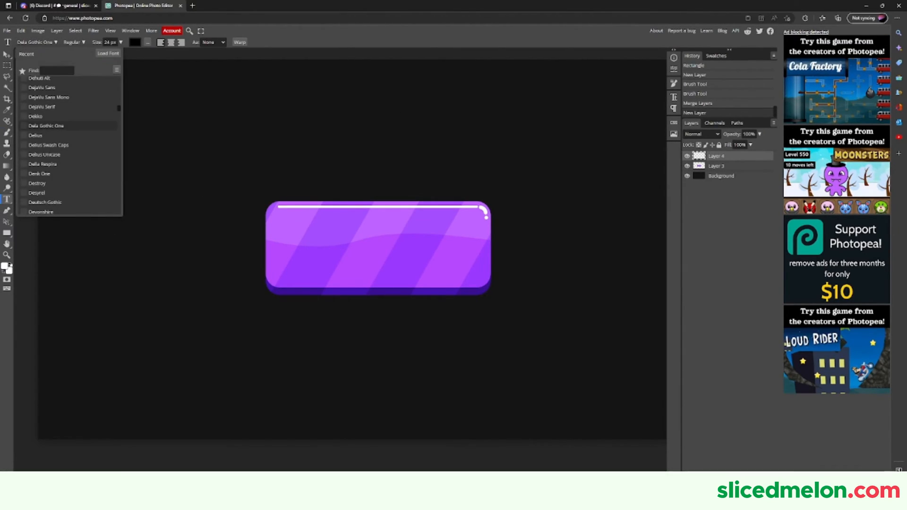
text(fred)
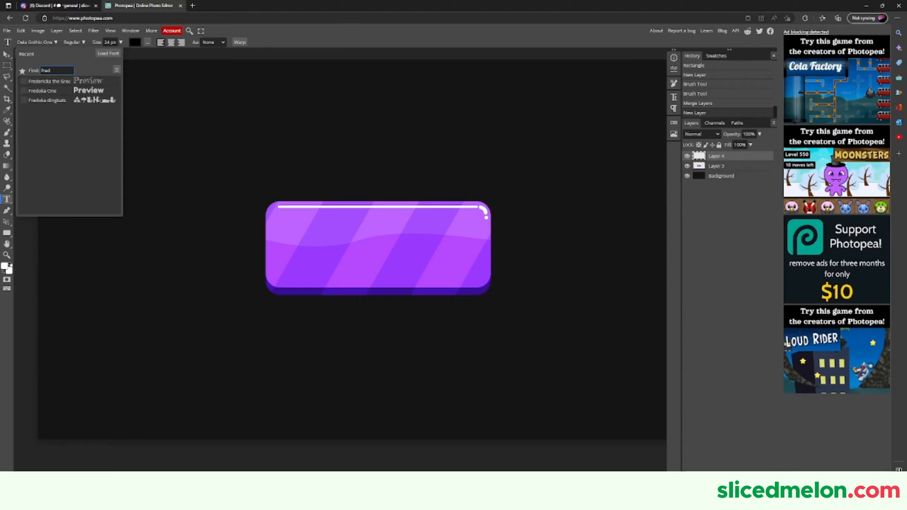
click(43, 91)
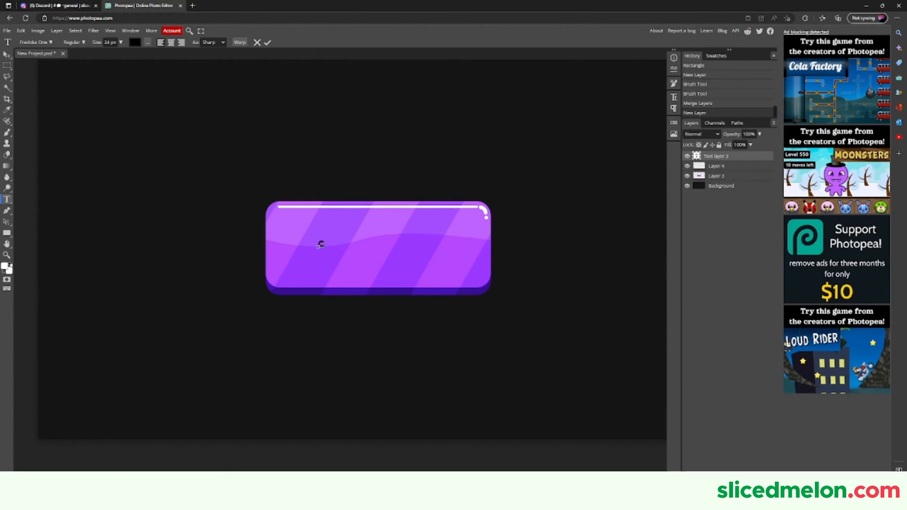
Add the text CLAIM on the button in white and commit it.
text(CLAIM)
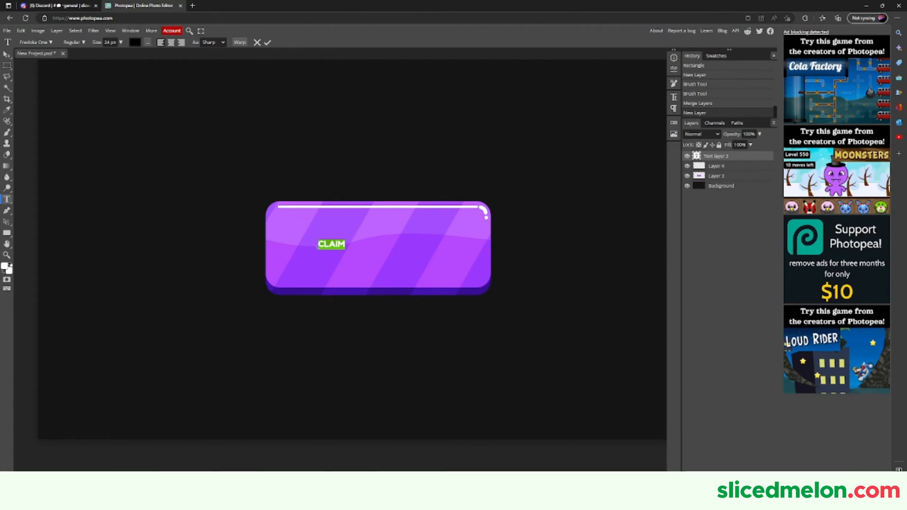
click(135, 43)
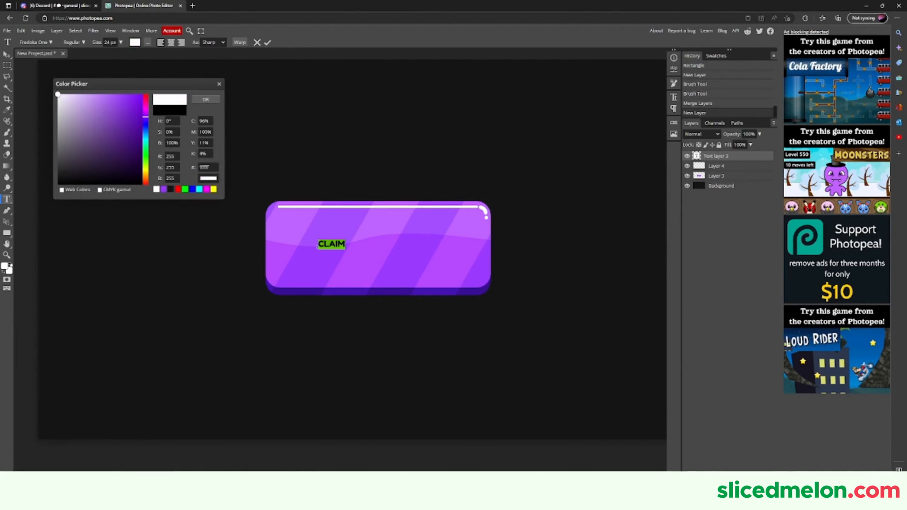
click(205, 99)
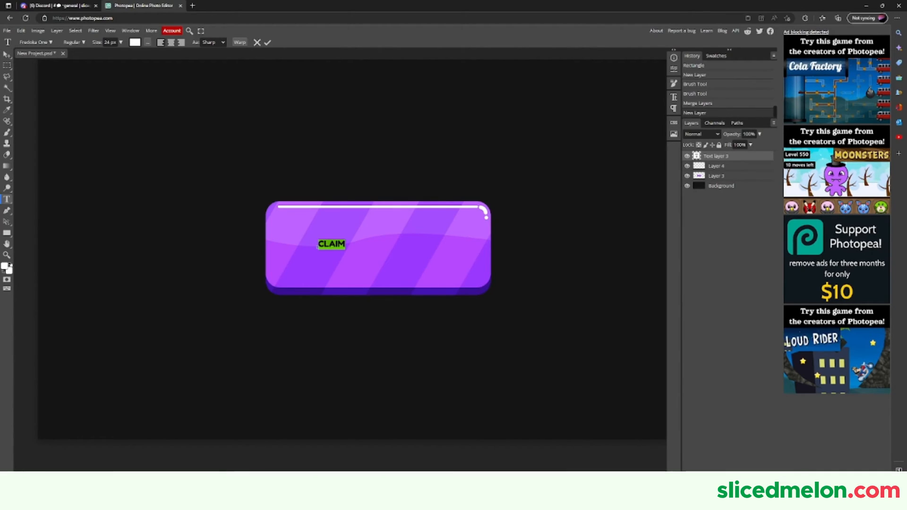
click(7, 55)
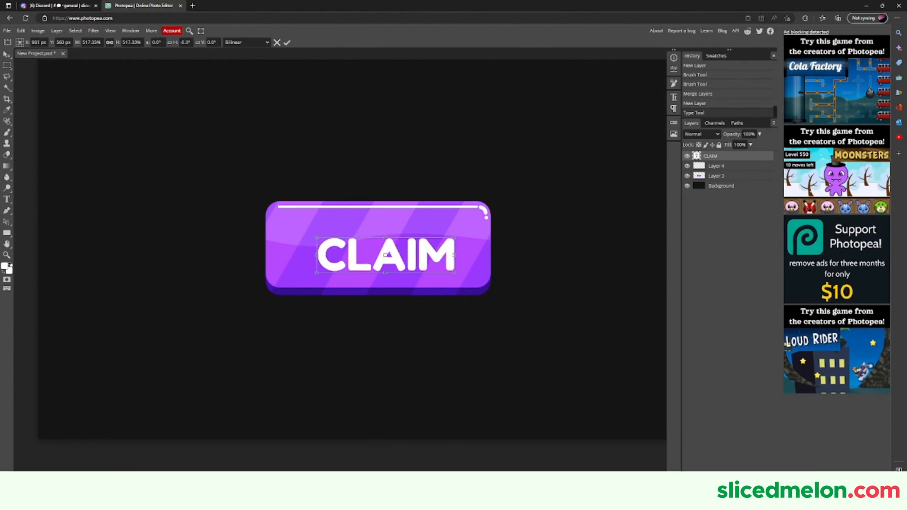
Enlarge CLAIM to fill the button and try dark purple #370e92 on it.
drag(384, 256, 379, 247)
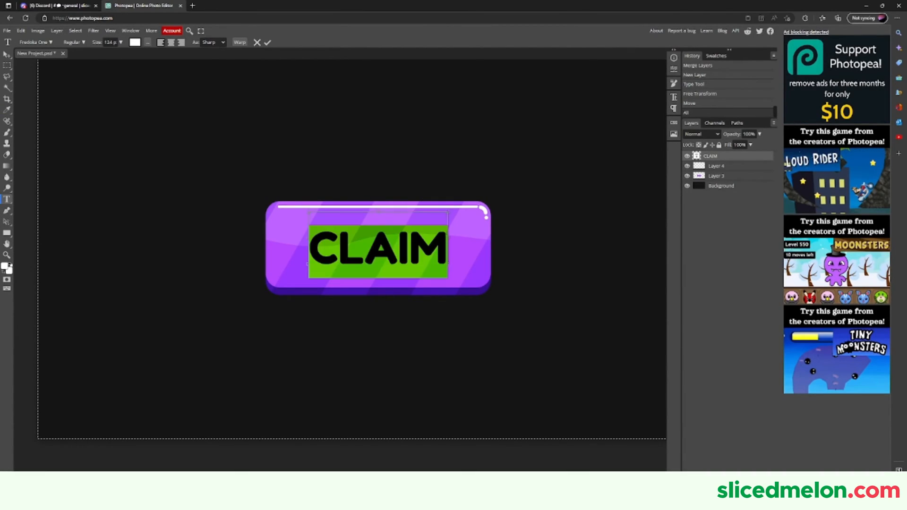
click(135, 43)
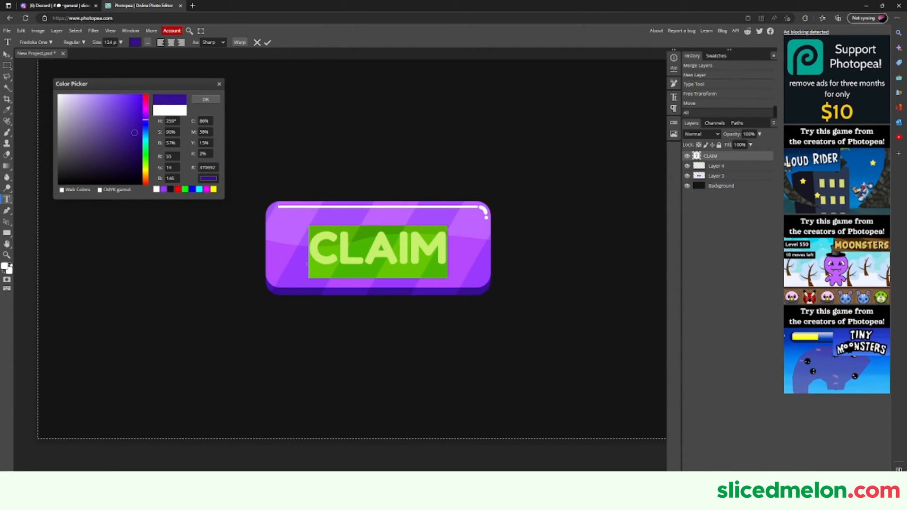
click(205, 100)
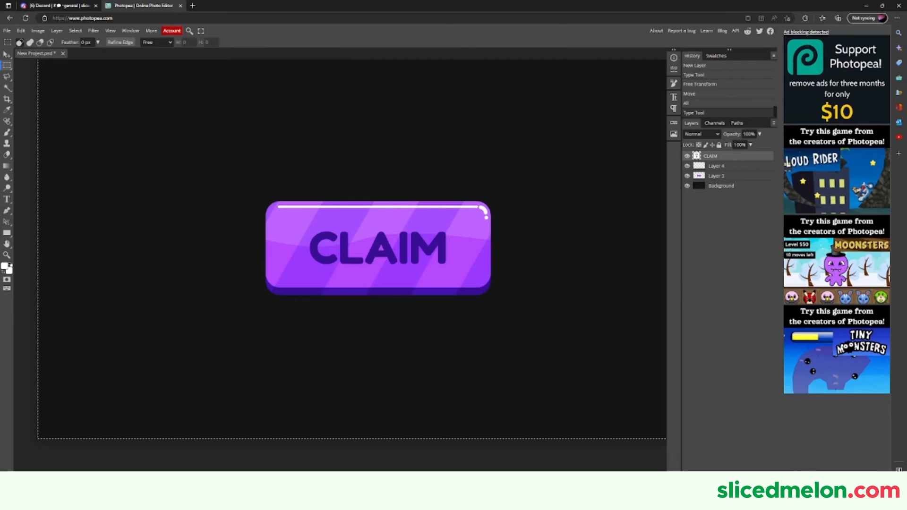
Select the CLAIM text again and set its colour back to white.
drag(376, 247, 377, 388)
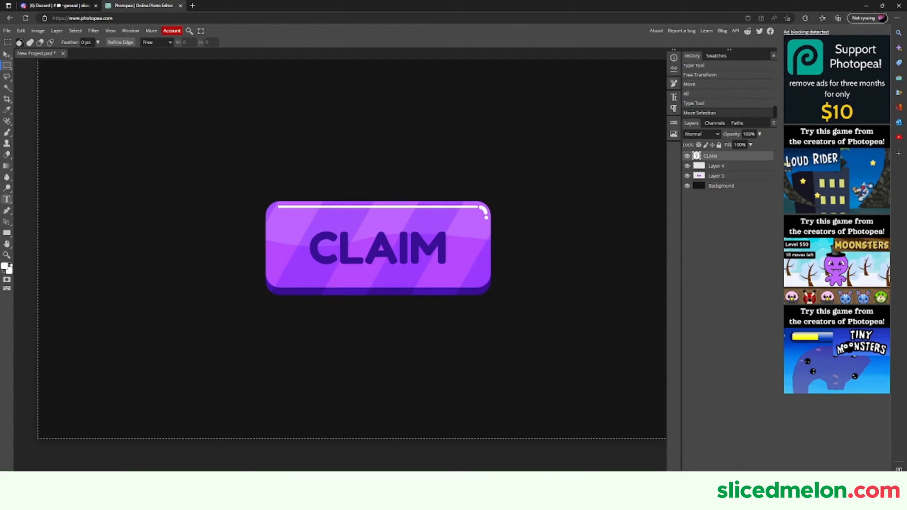
click(135, 43)
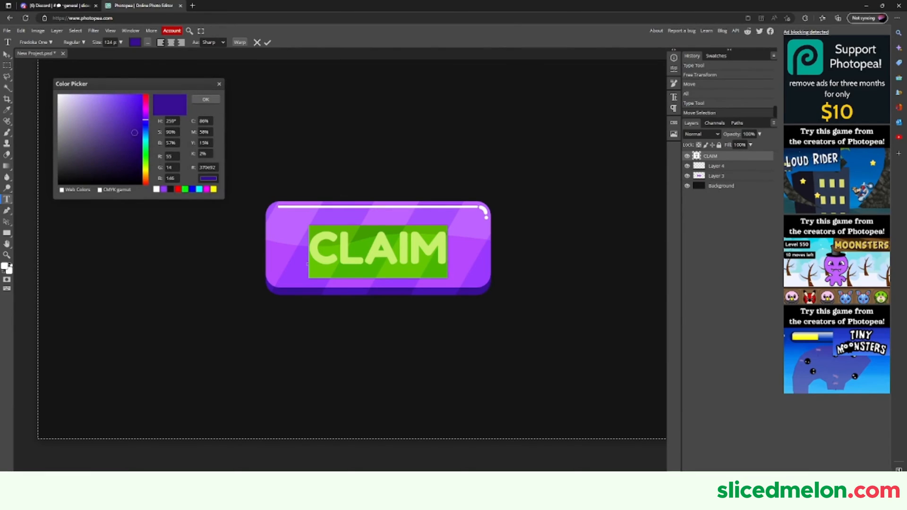
click(205, 99)
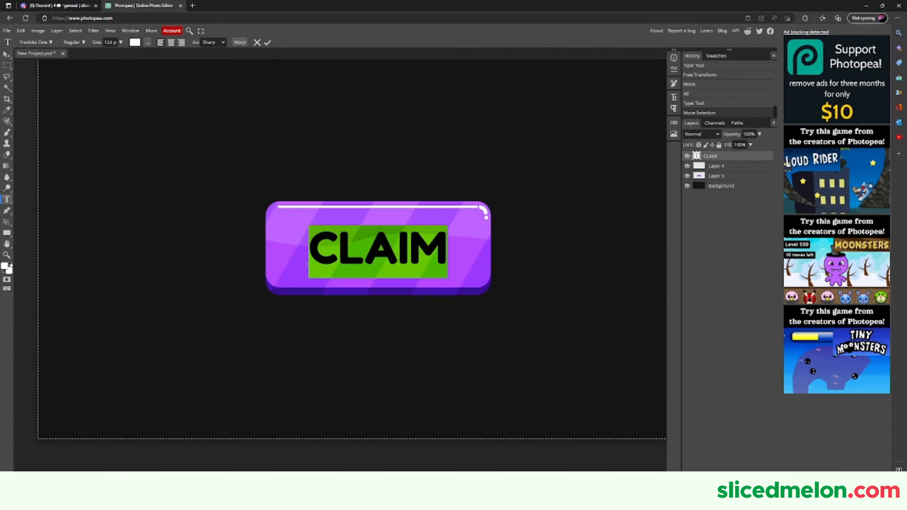
Give CLAIM a size-21 black outline stroke via Layer Style.
double_click(709, 155)
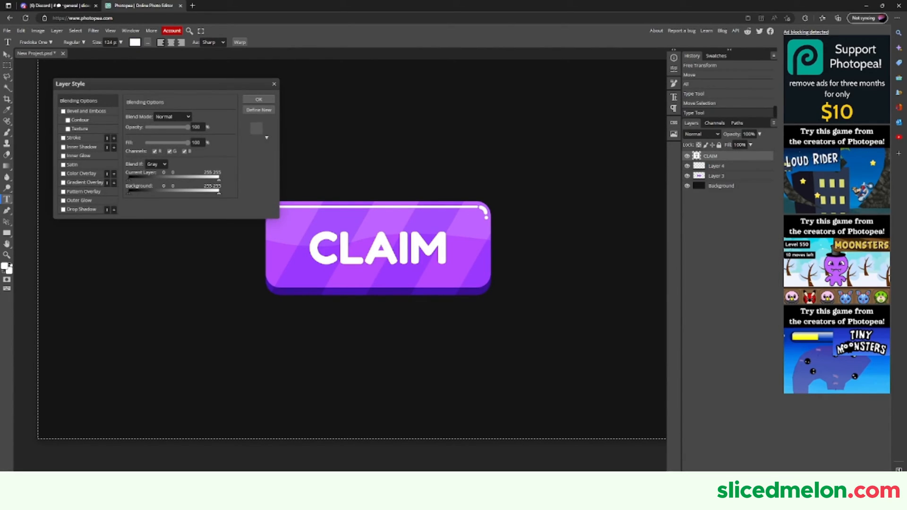
click(63, 137)
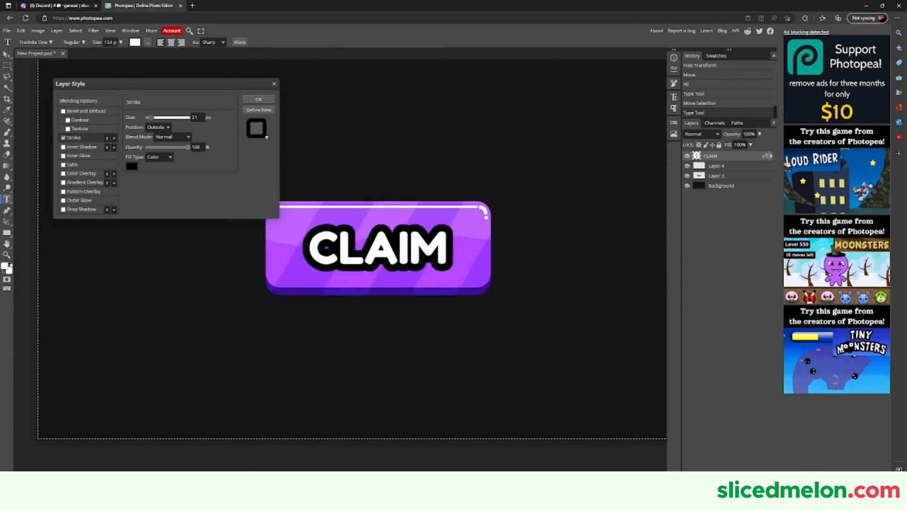
click(132, 166)
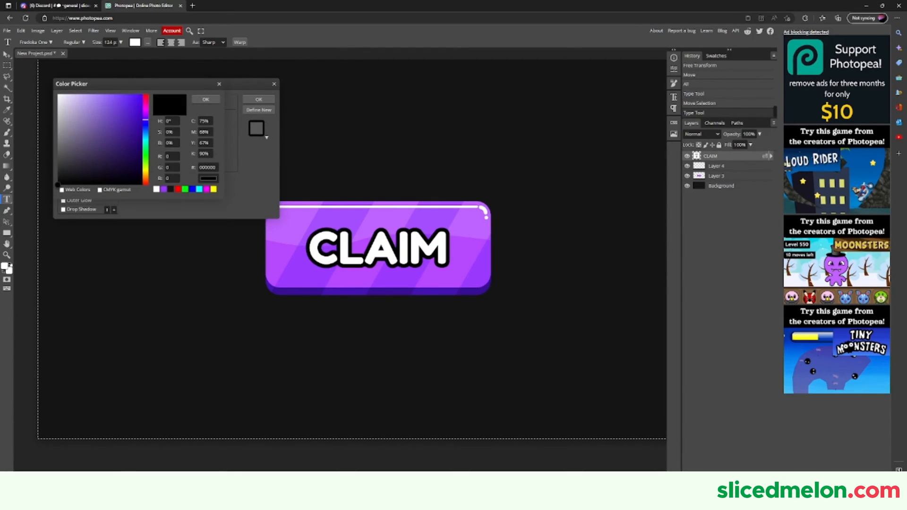
click(135, 132)
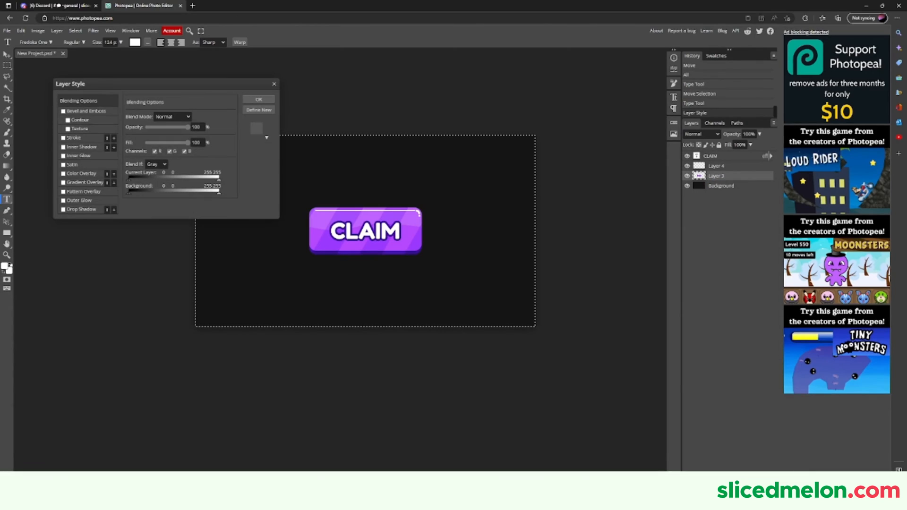
Add an 11 px dark purple stroke outline to the button layer.
click(64, 138)
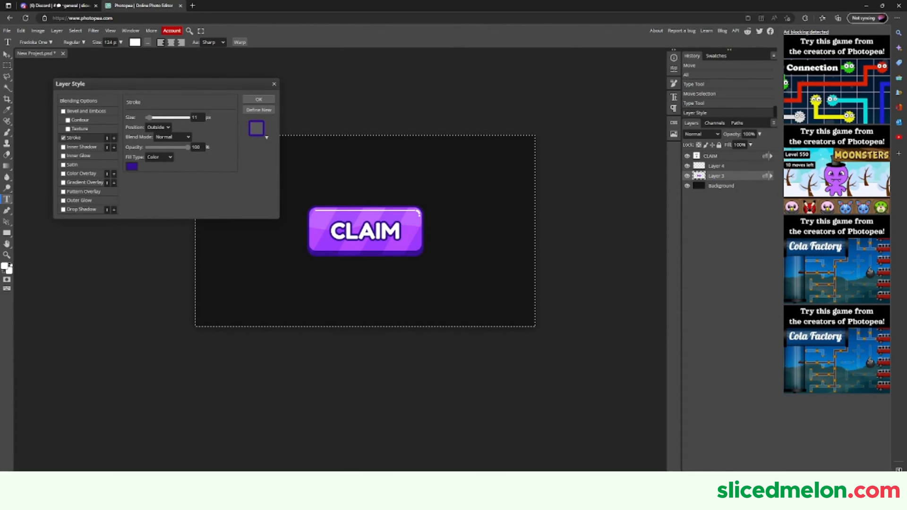
click(257, 99)
text(bUTTON)
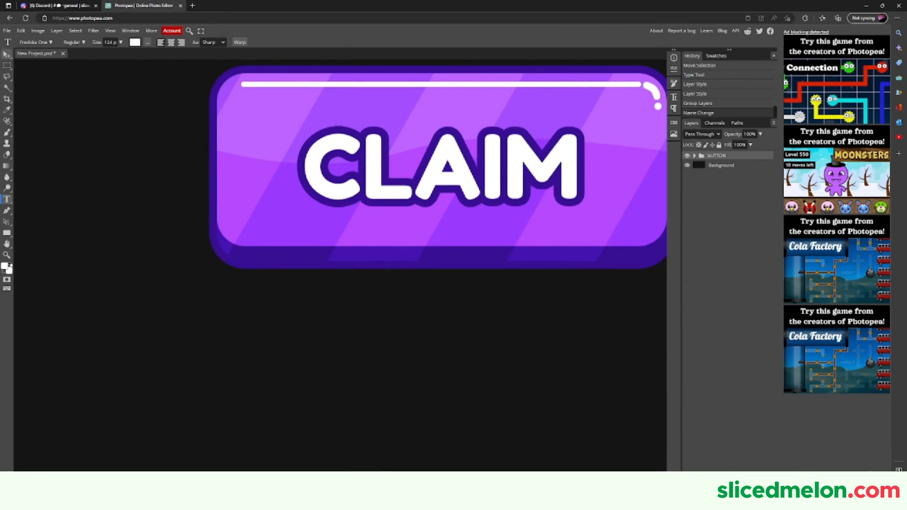
Group the button layers into a folder named BUTTON and expand it.
click(6, 53)
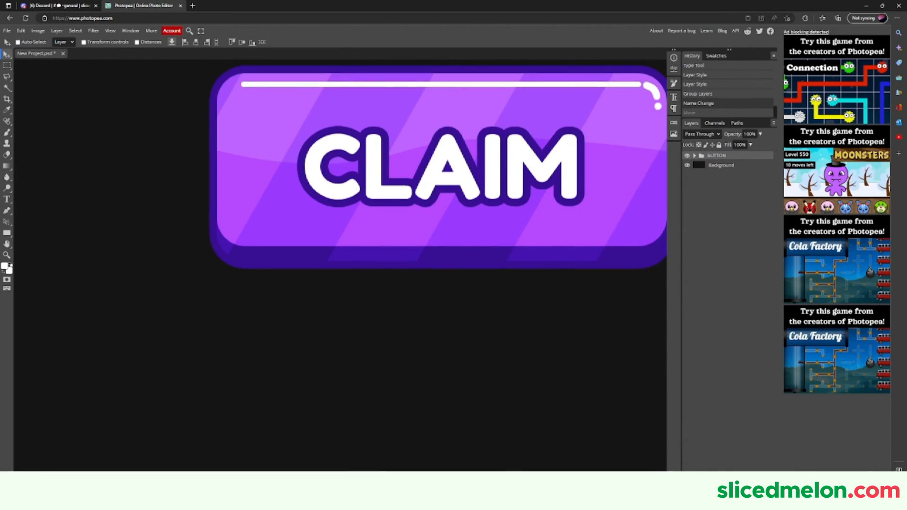
click(692, 155)
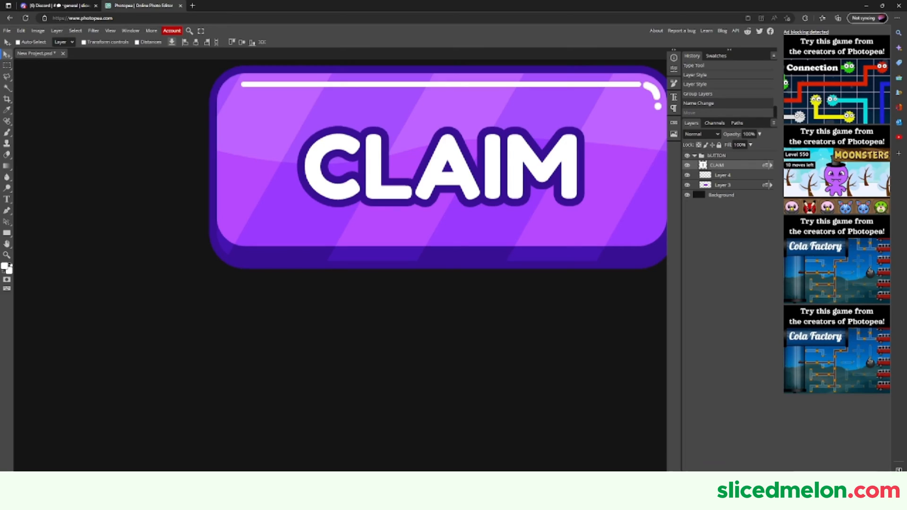